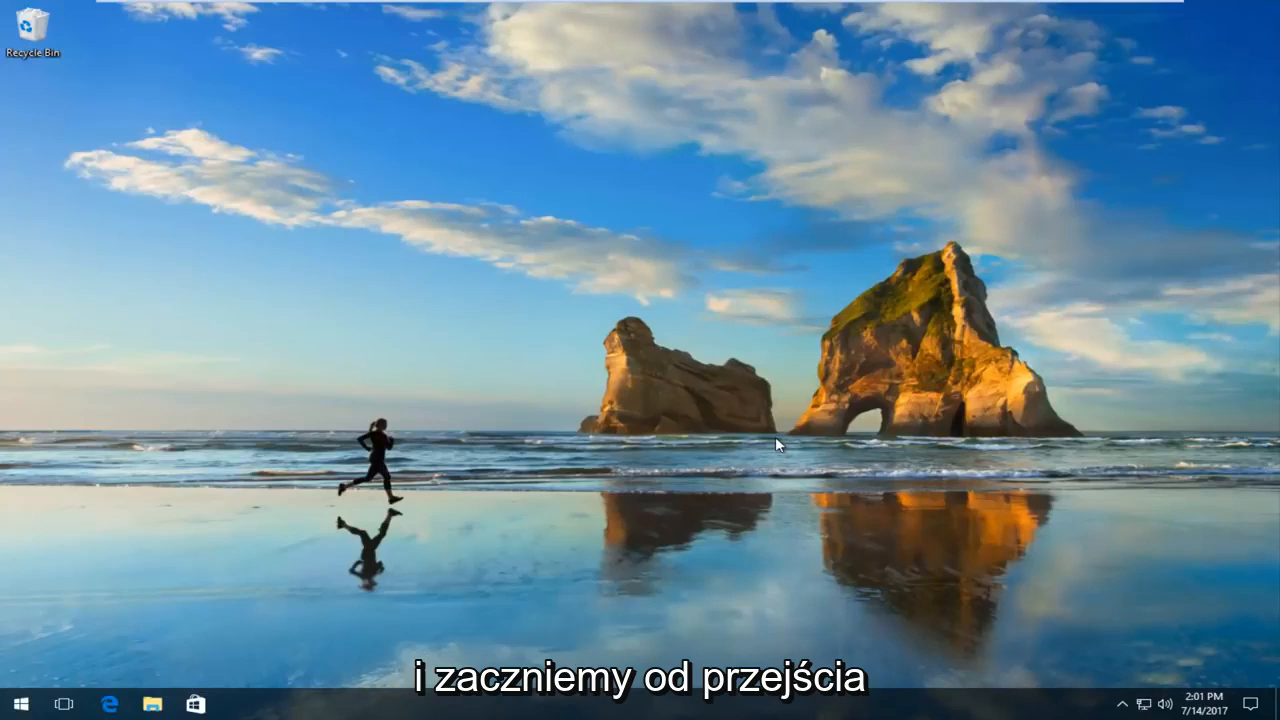
{"action": "mouse_move", "coordinate": [735, 439]}
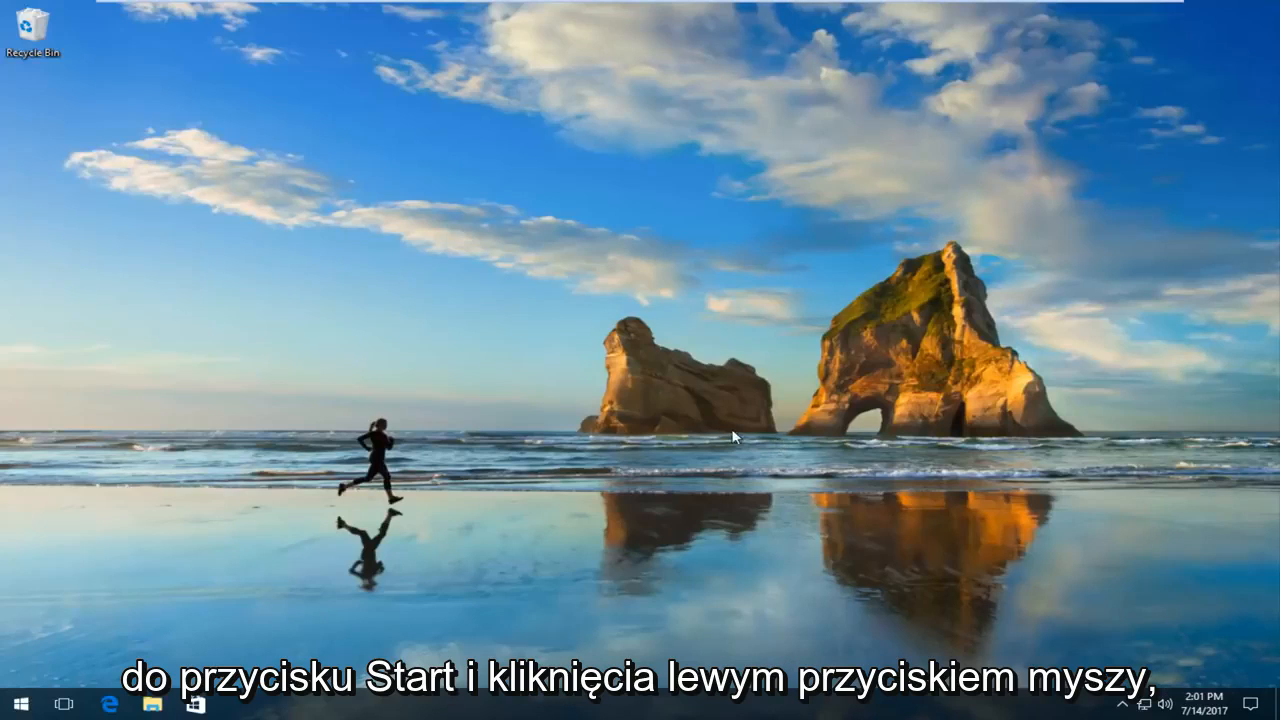
Open the Start menu from the taskbar Start button.
{"action": "left_click", "coordinate": [13, 699]}
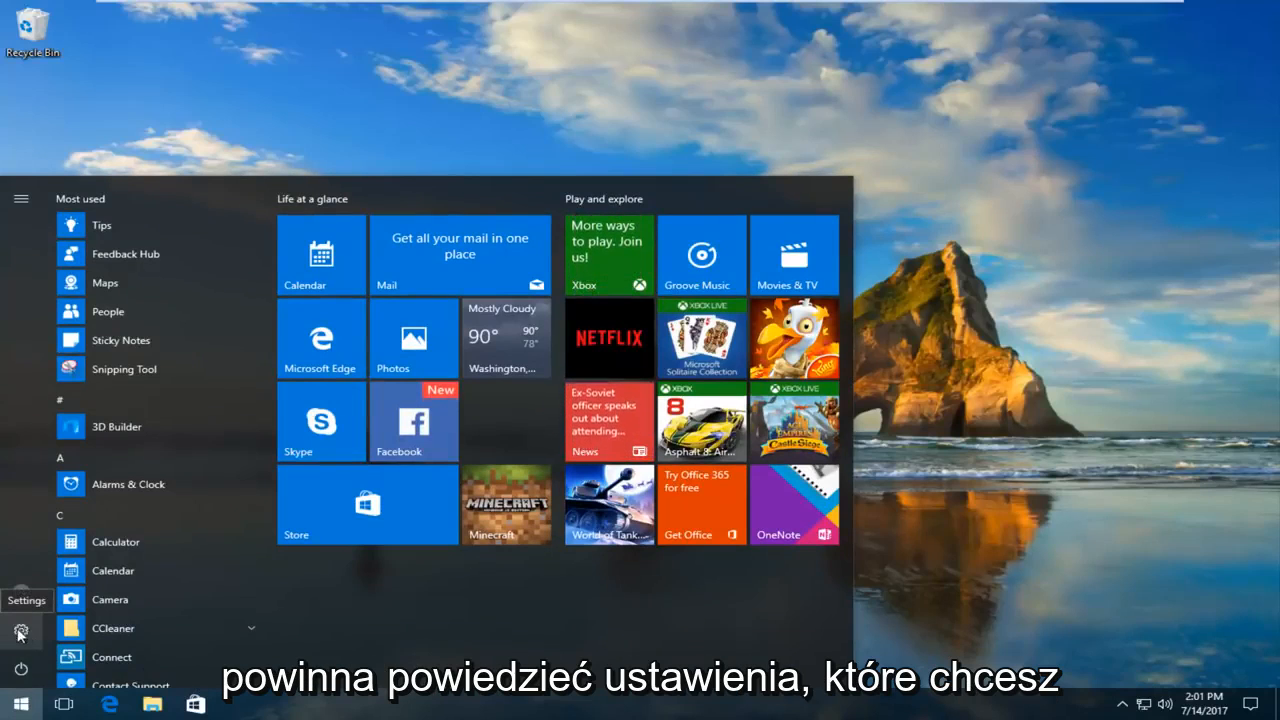
Launch Settings from the Start menu and scroll to the Update & security category.
{"action": "left_click", "coordinate": [22, 627]}
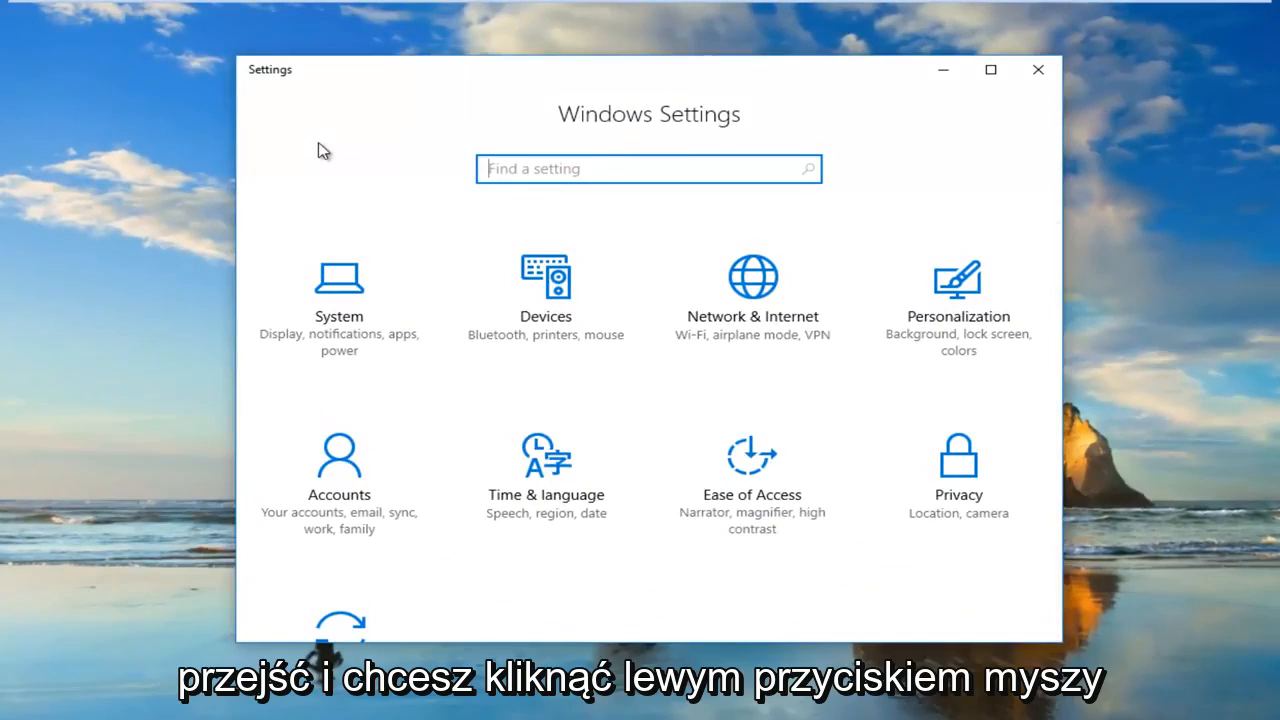
{"action": "mouse_move", "coordinate": [302, 149]}
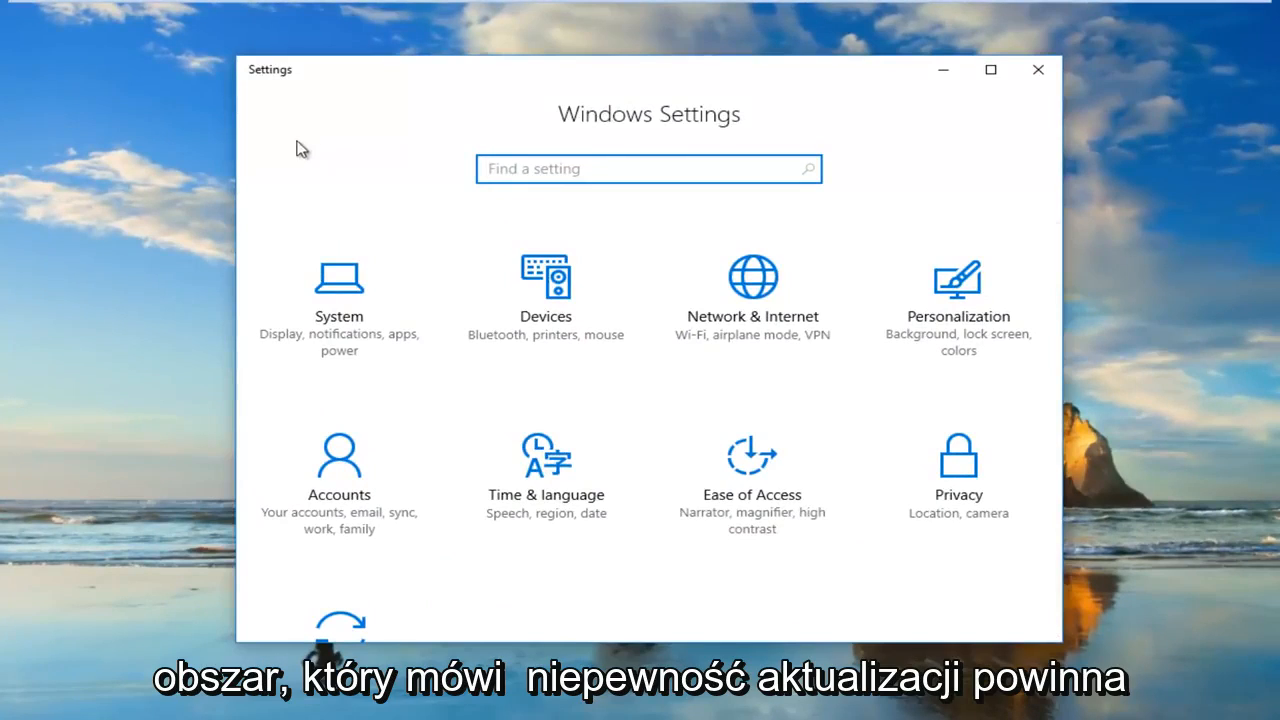
{"action": "scroll", "scroll_direction": "down", "scroll_amount": 3}
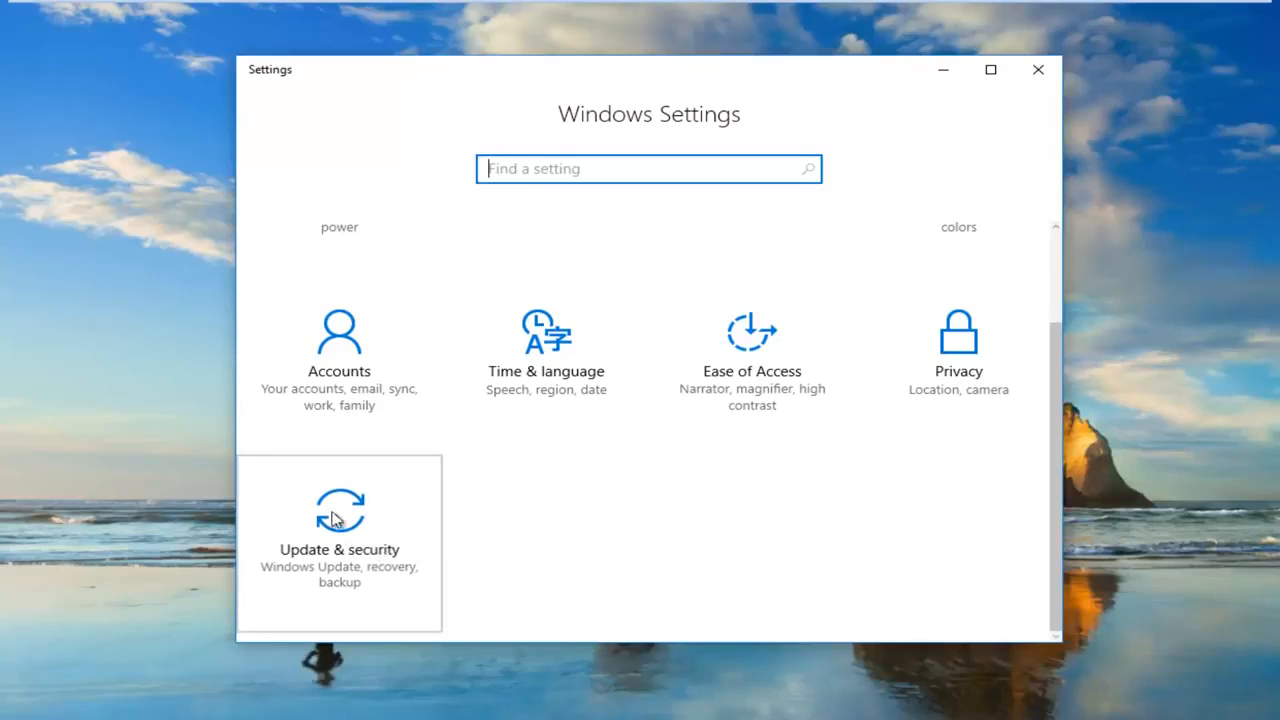
Go to Update & security, landing on the Windows Update page with pending restart.
{"action": "left_click", "coordinate": [339, 512]}
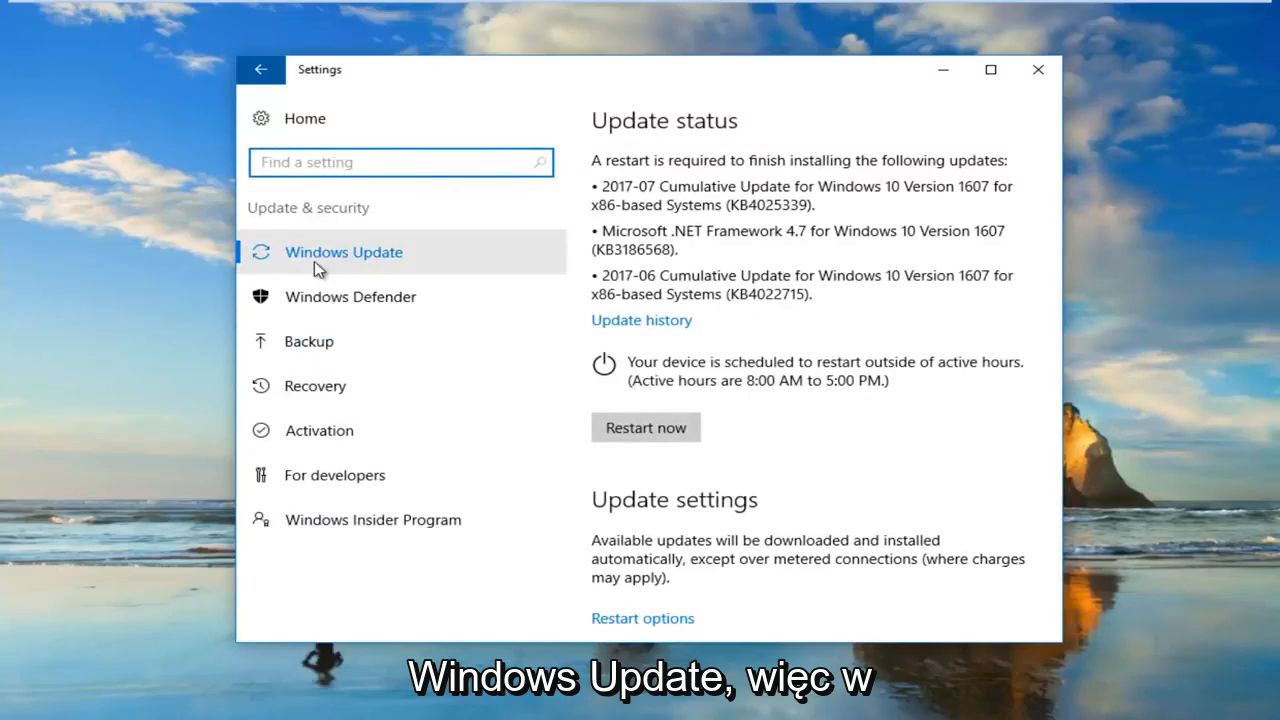
{"action": "mouse_move", "coordinate": [348, 274]}
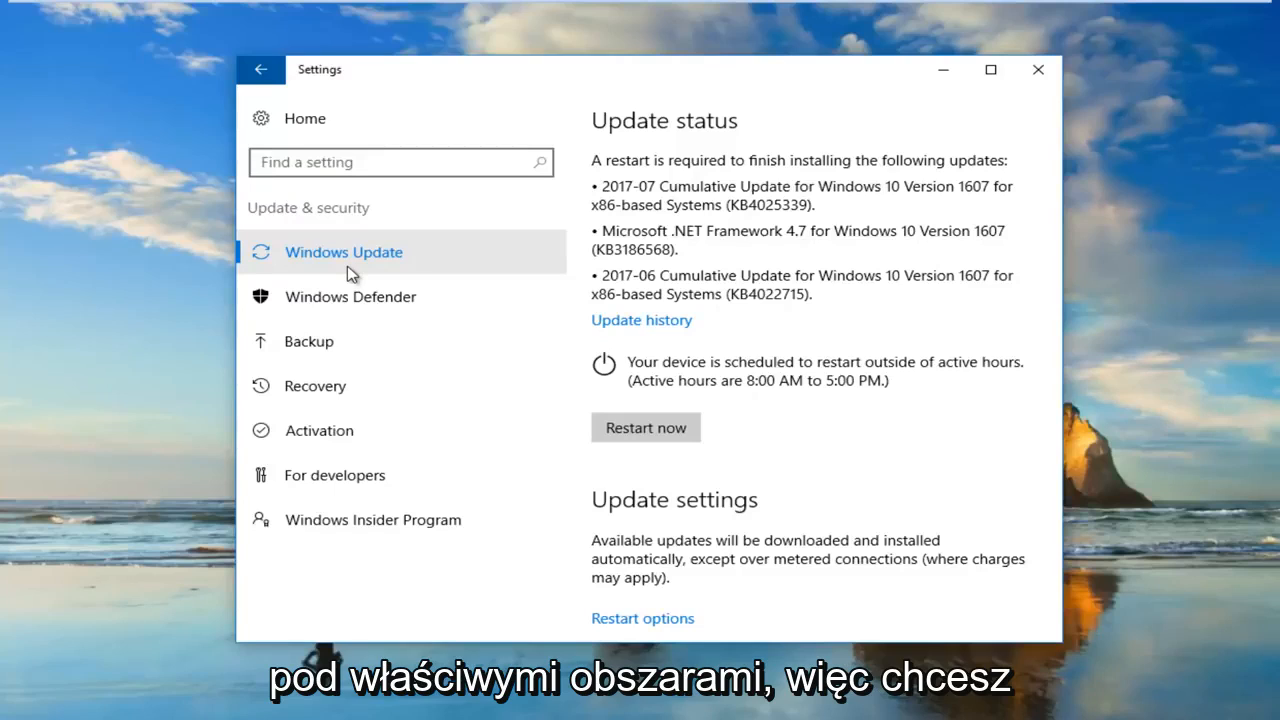
{"action": "mouse_move", "coordinate": [327, 395]}
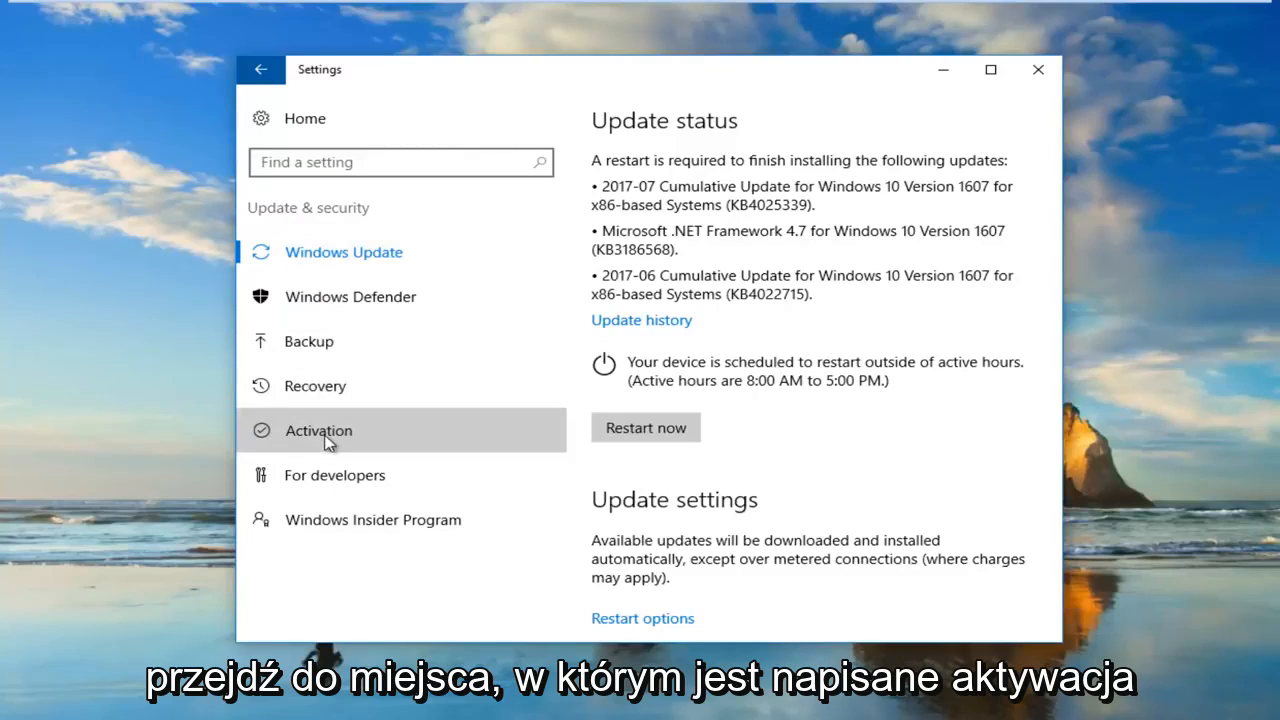
Check the Activation page shows Windows 10 Home activated, then go back to Settings home.
{"action": "left_click", "coordinate": [318, 431]}
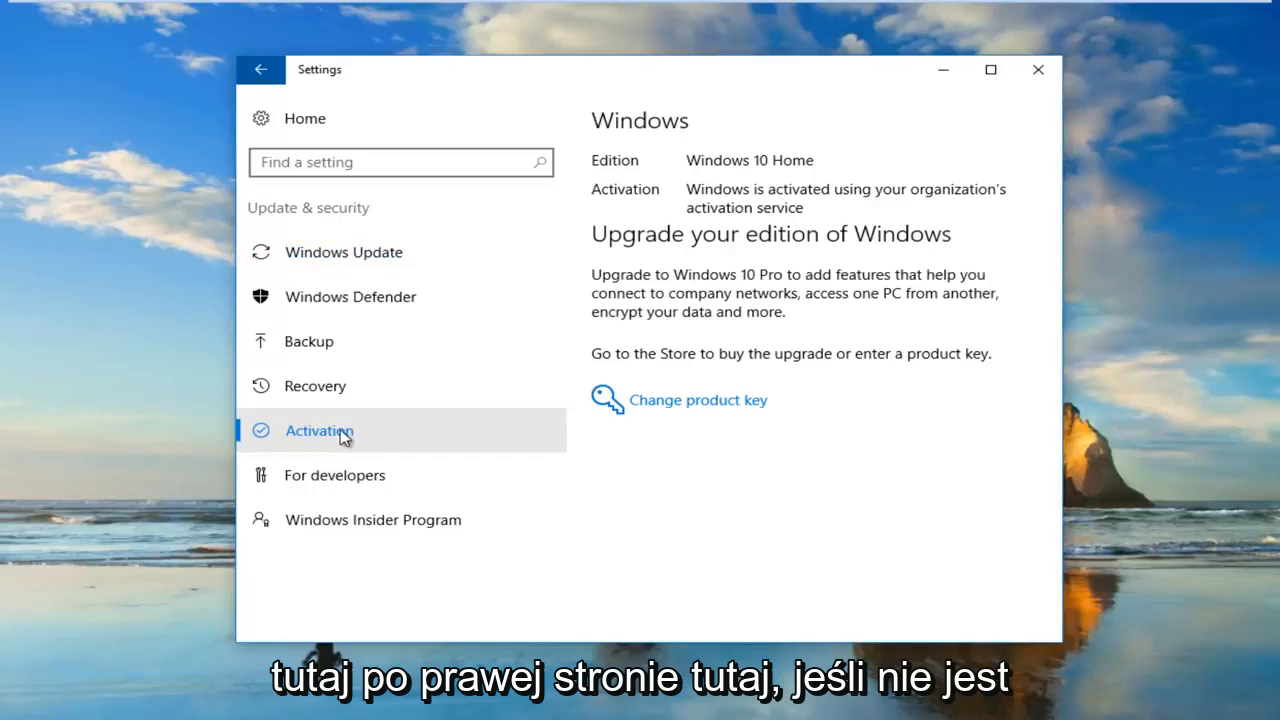
{"action": "mouse_move", "coordinate": [760, 374]}
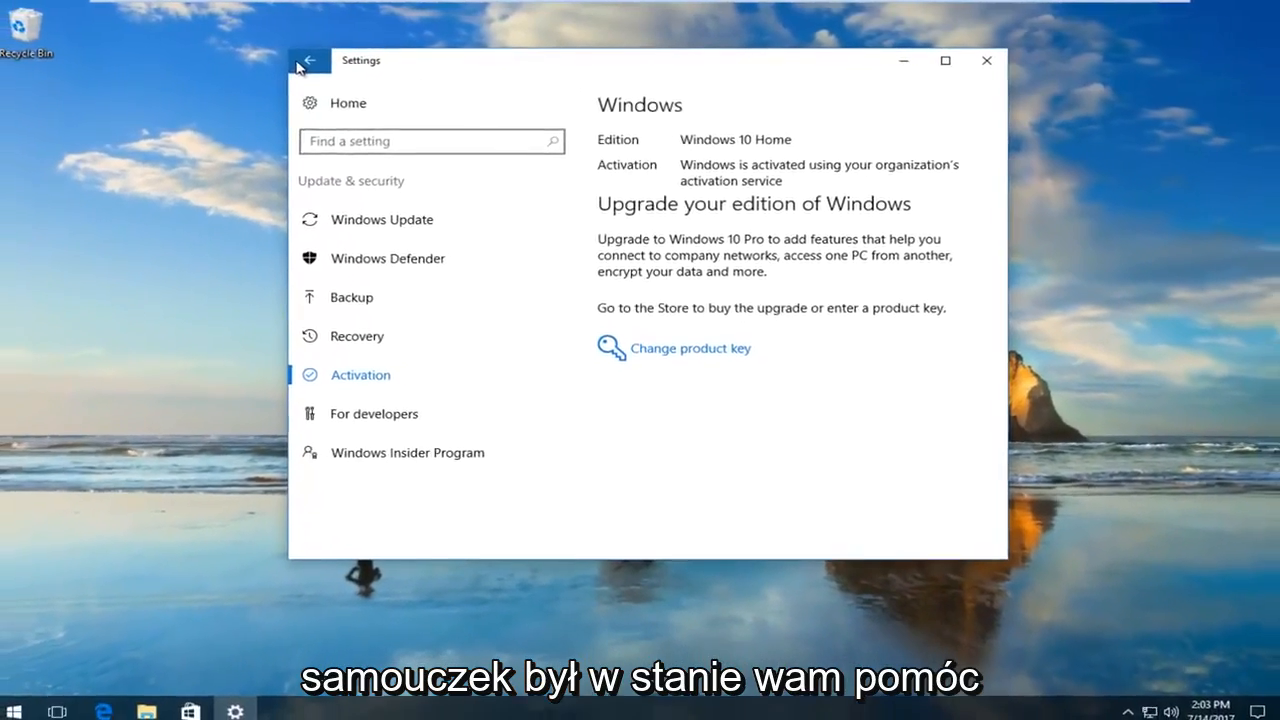
{"action": "left_click", "coordinate": [309, 62]}
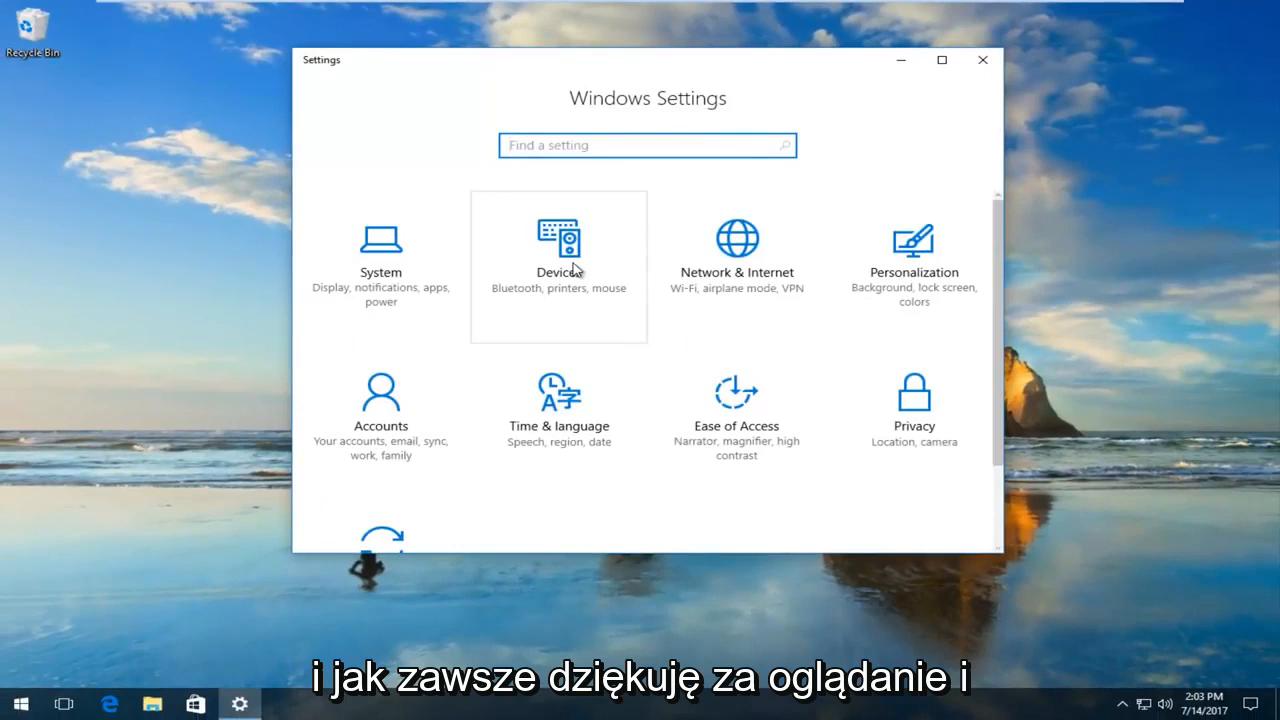